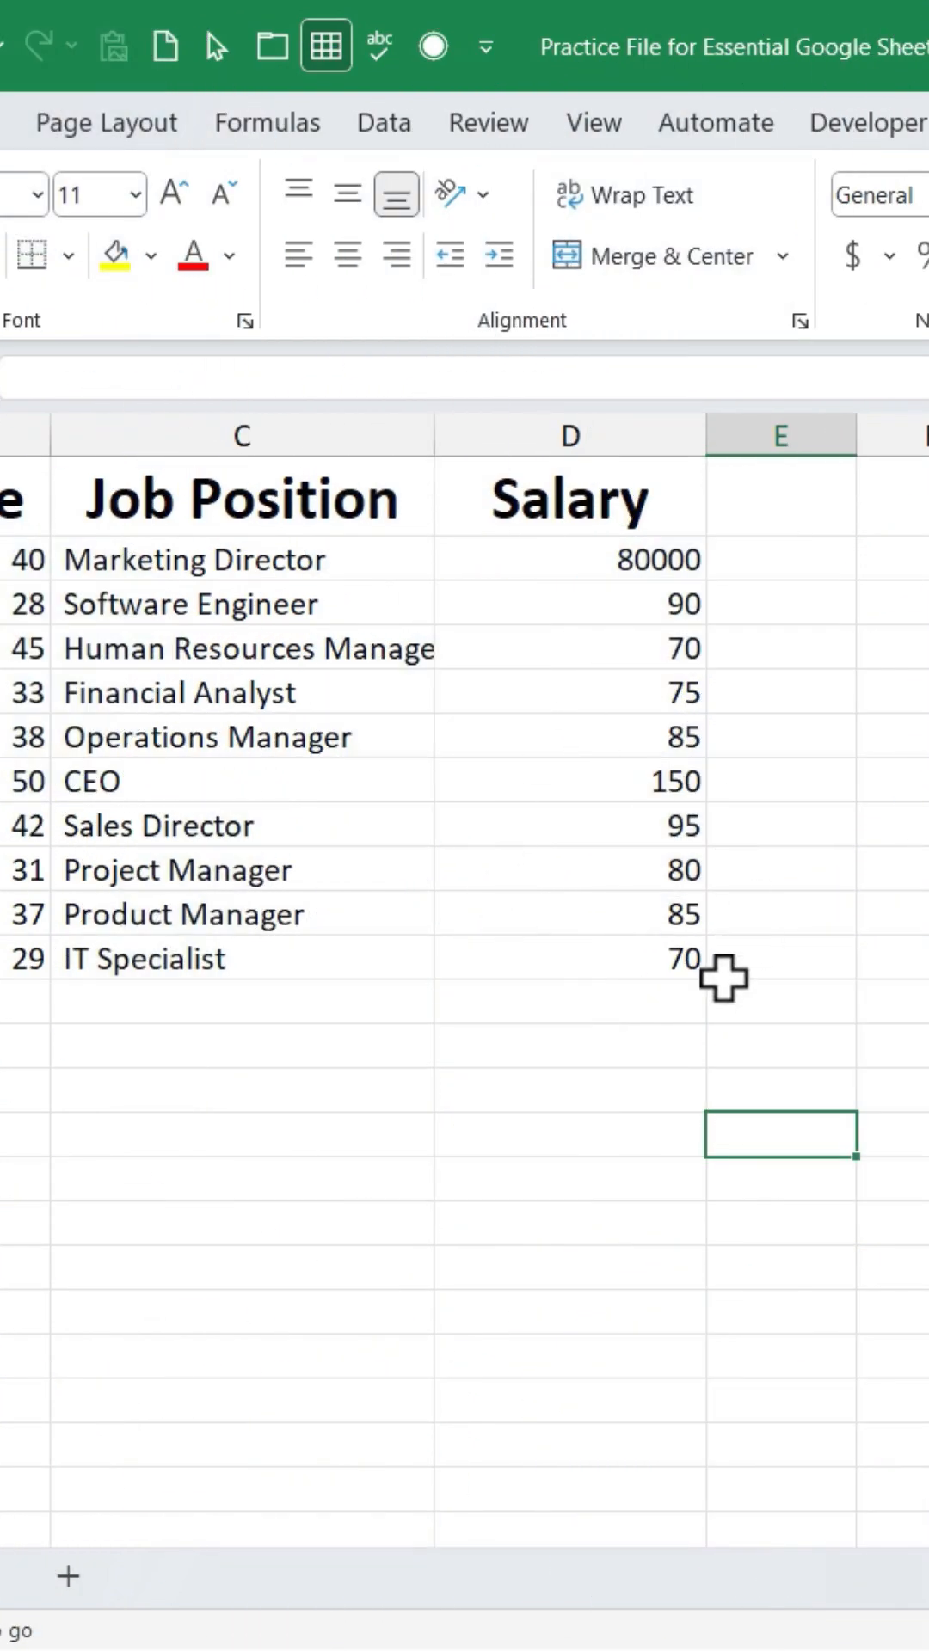
mouse_move(468, 686)
type("=")
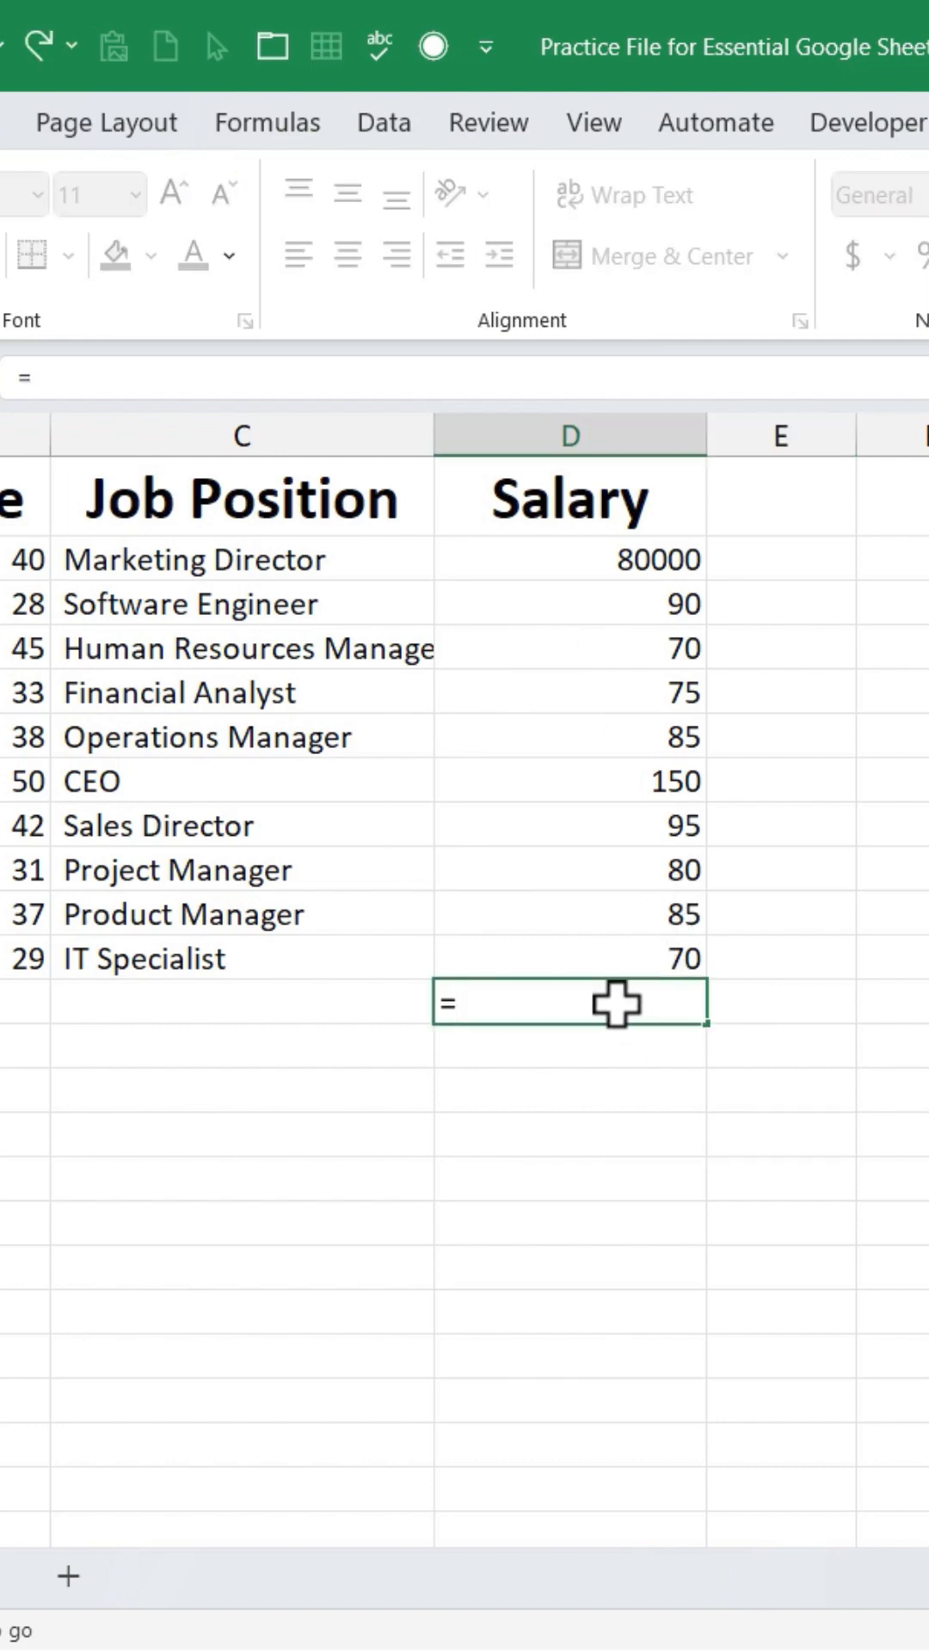
- Enter =COUNT(D2:D11) below the Salary column, returning 10
type("count(")
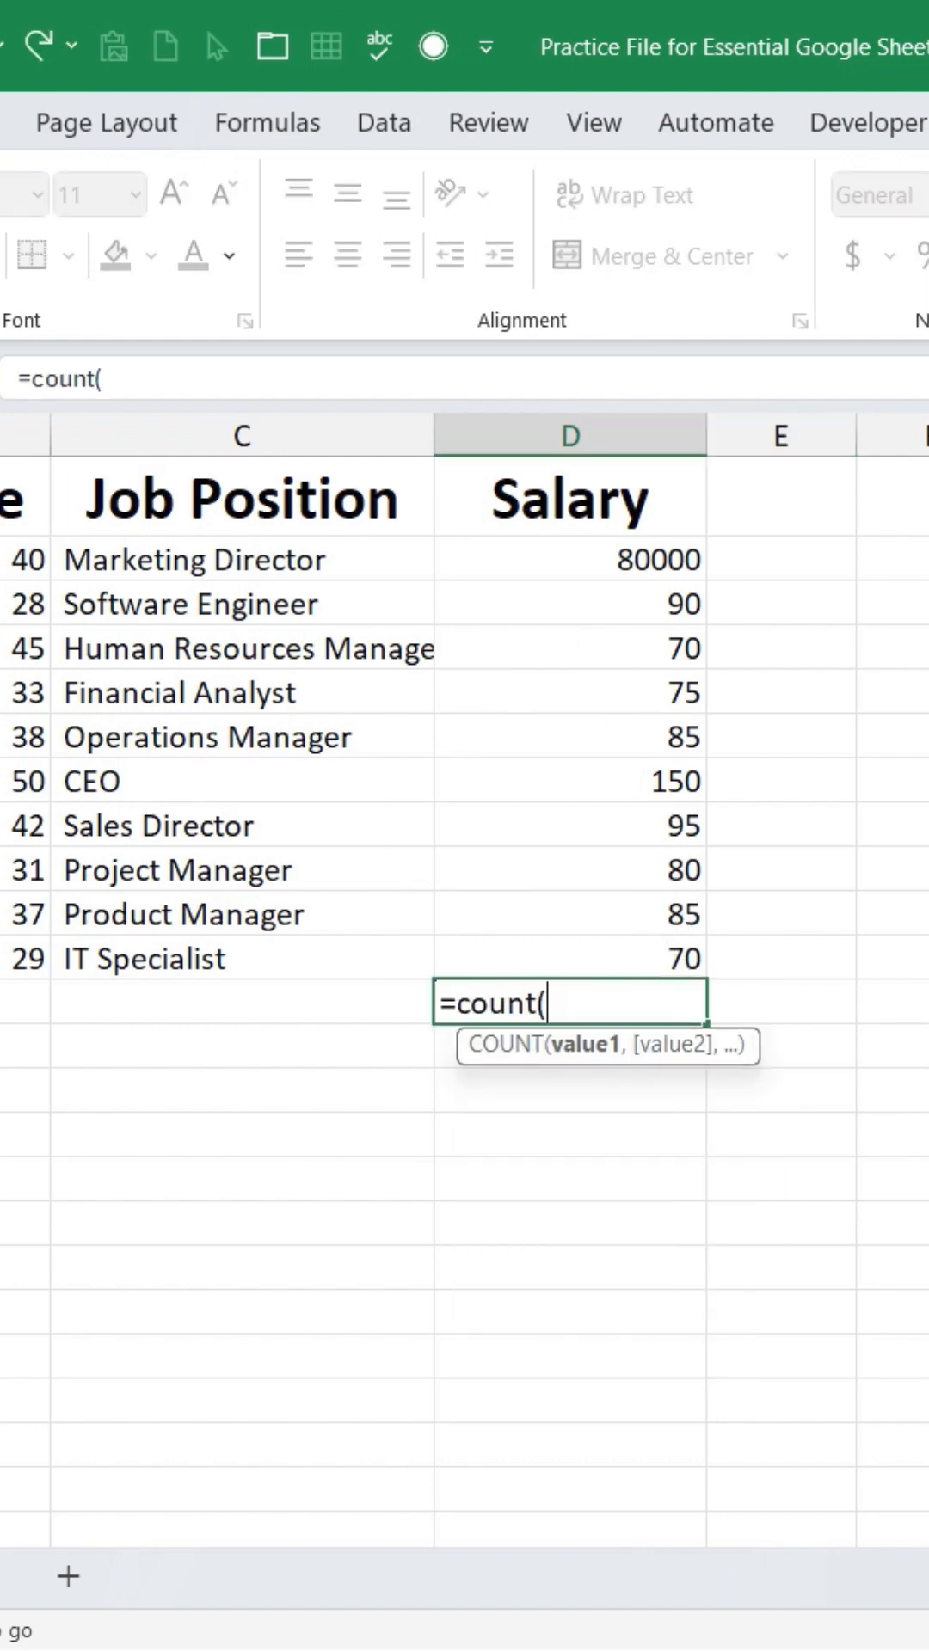
left_click_drag(569, 559, 569, 934)
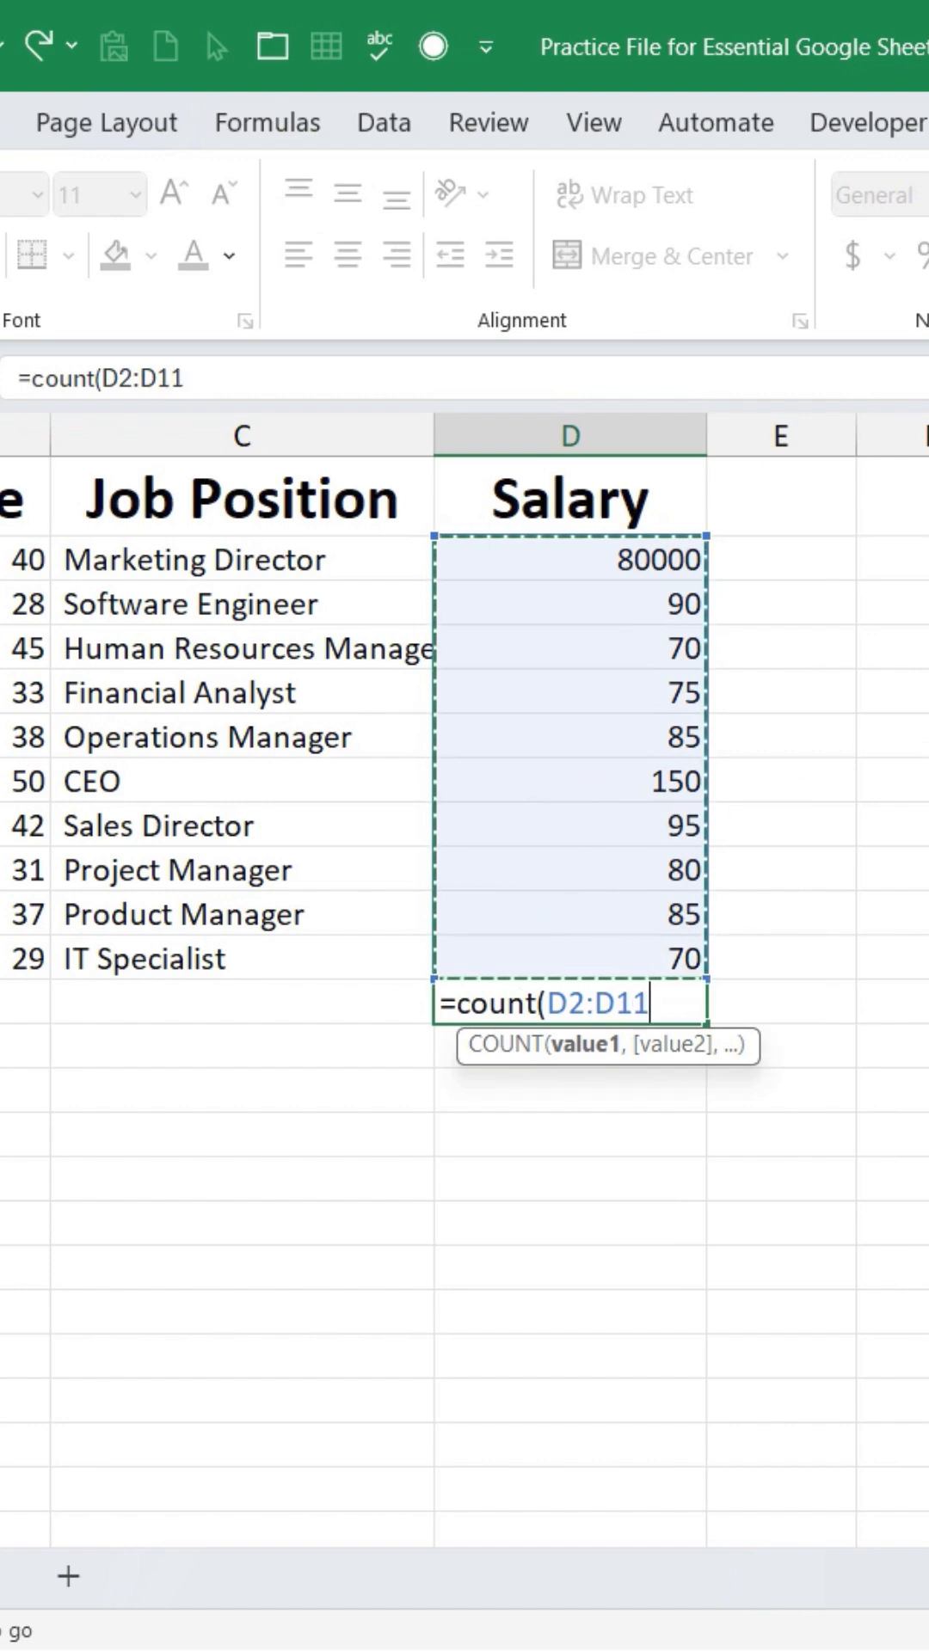
key("Enter")
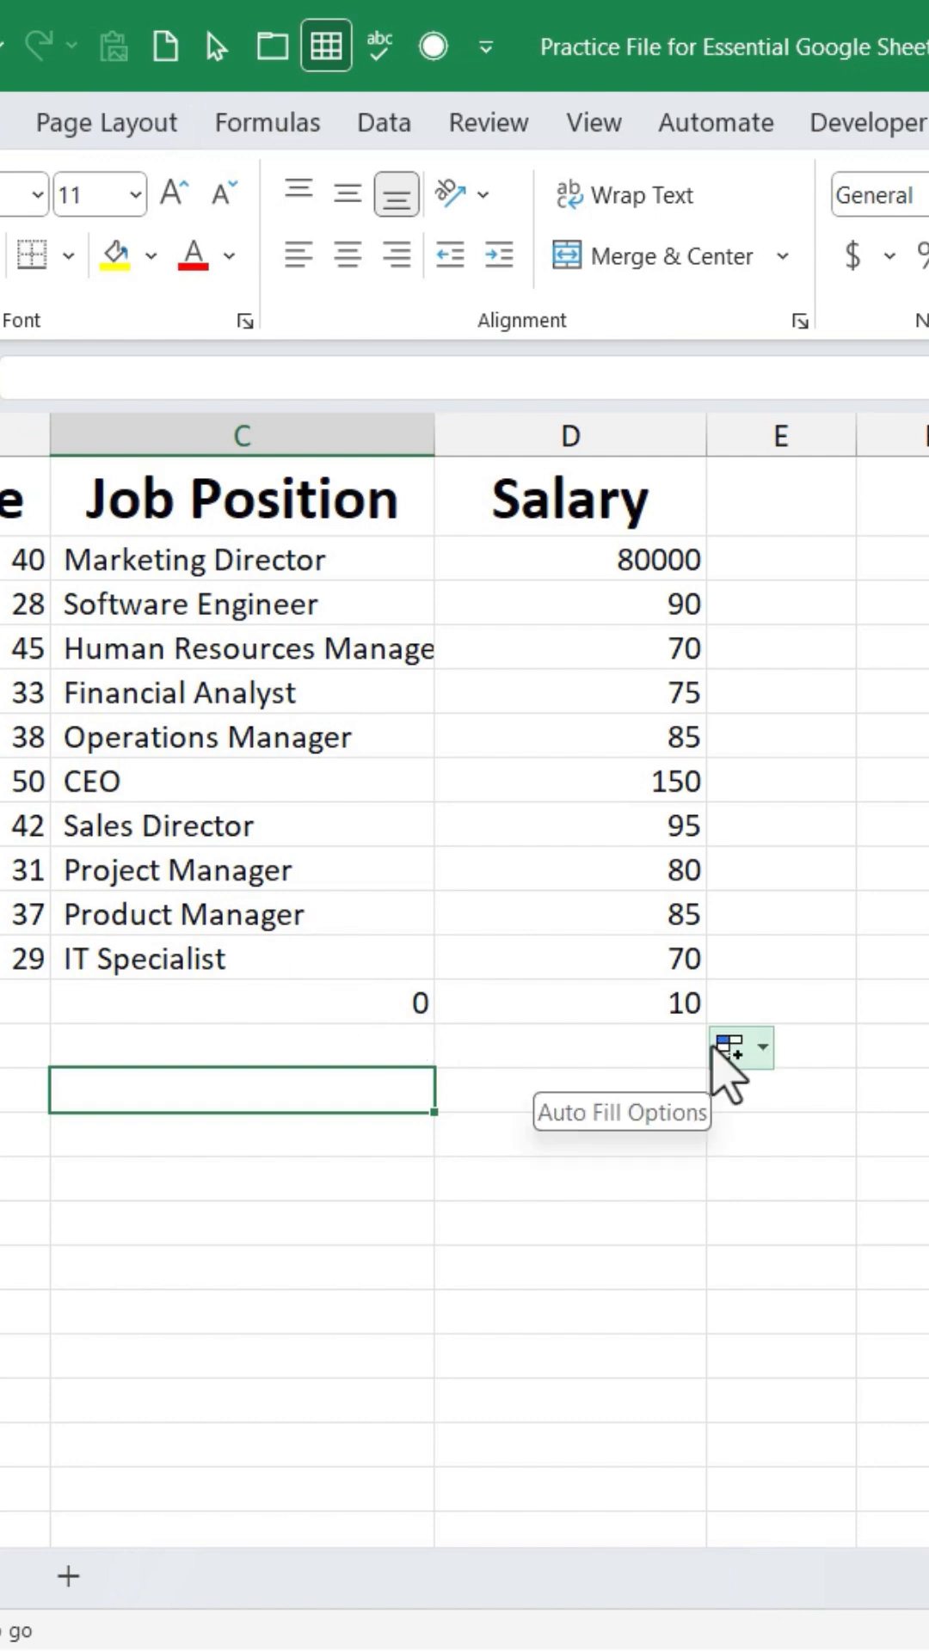
- Select the copied COUNT(C2:C11) formula below Job Position, which returns 0
left_click(240, 1001)
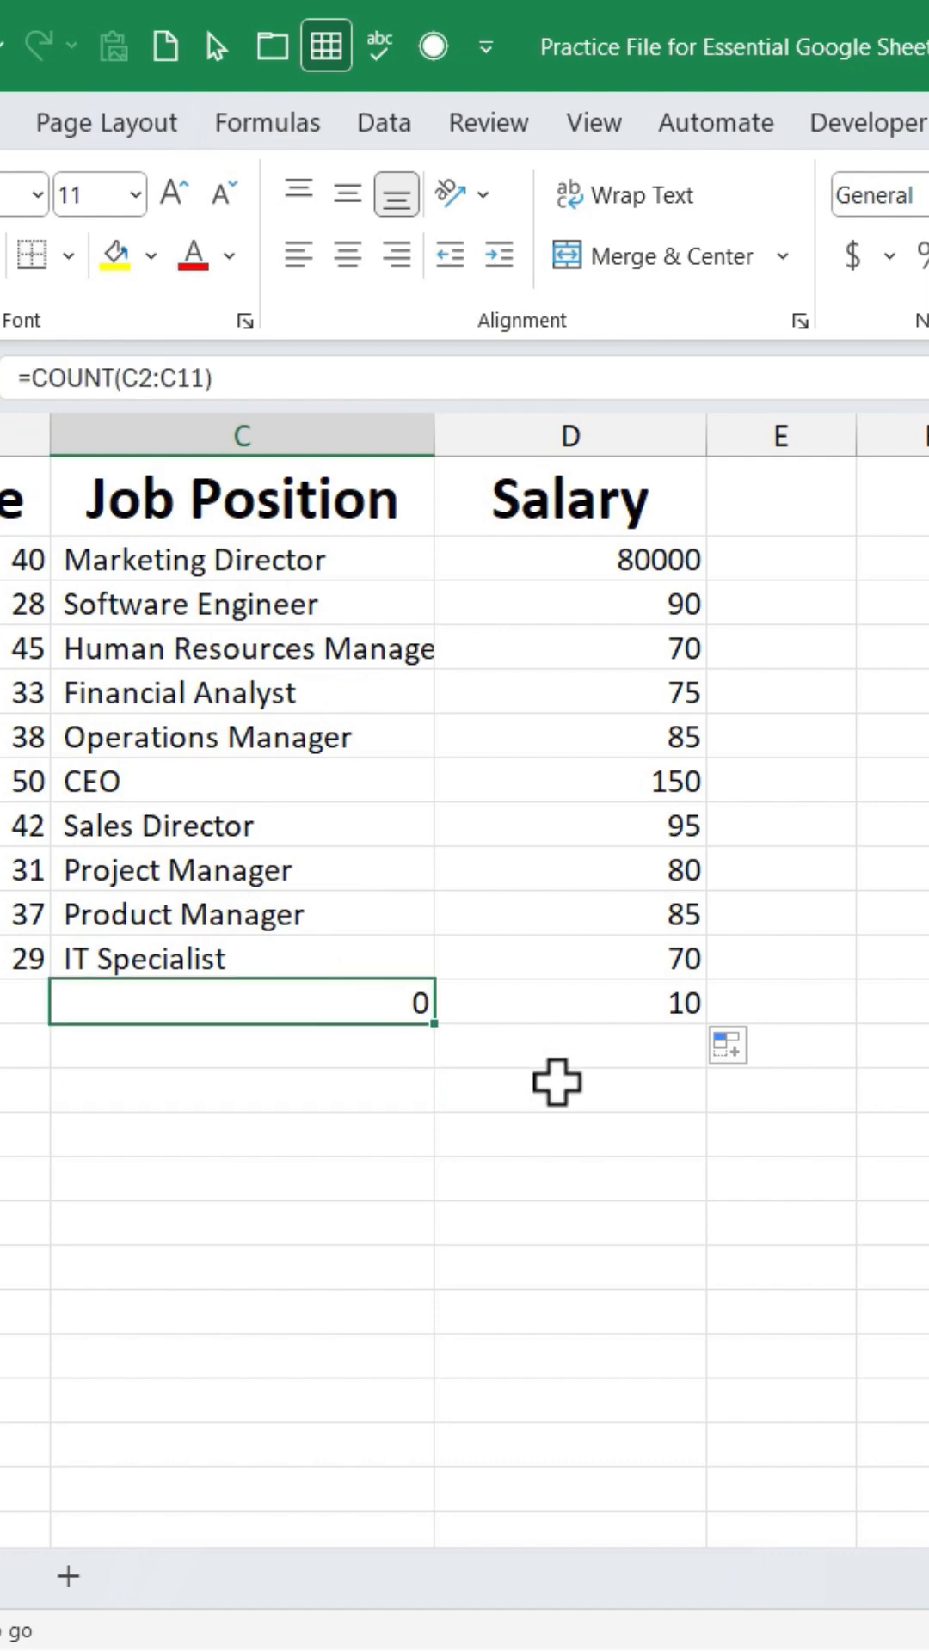
mouse_move(351, 1013)
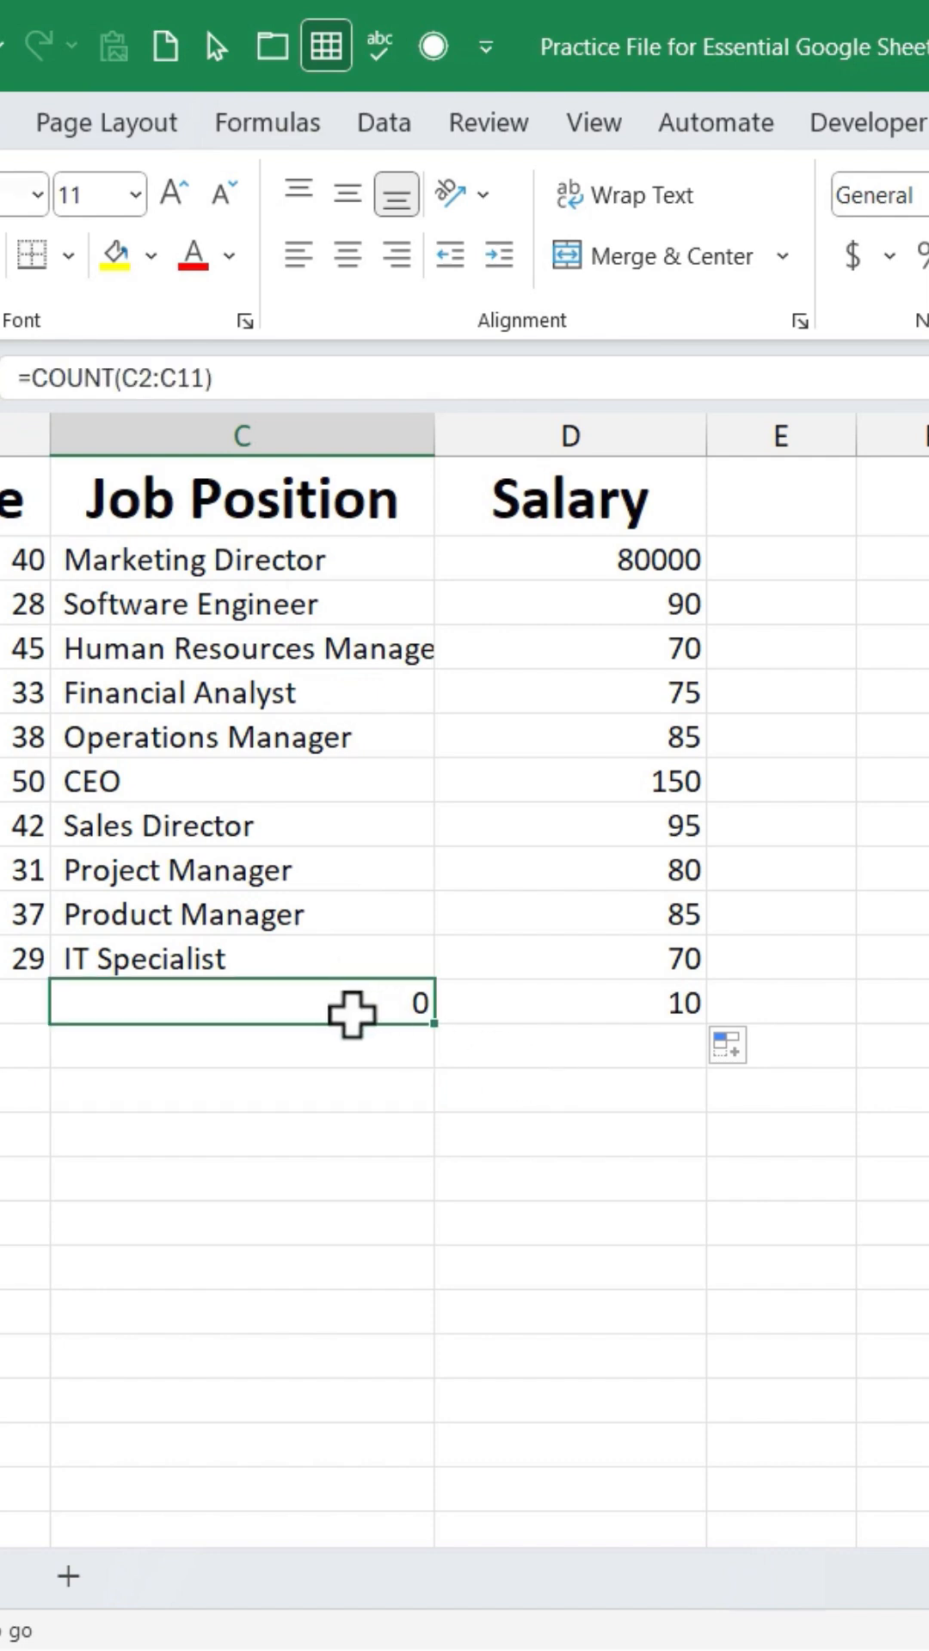
- Replace the Job Position count with a COUNTA formula returning 10 non-empty cells
type("=counta(C2:C1")
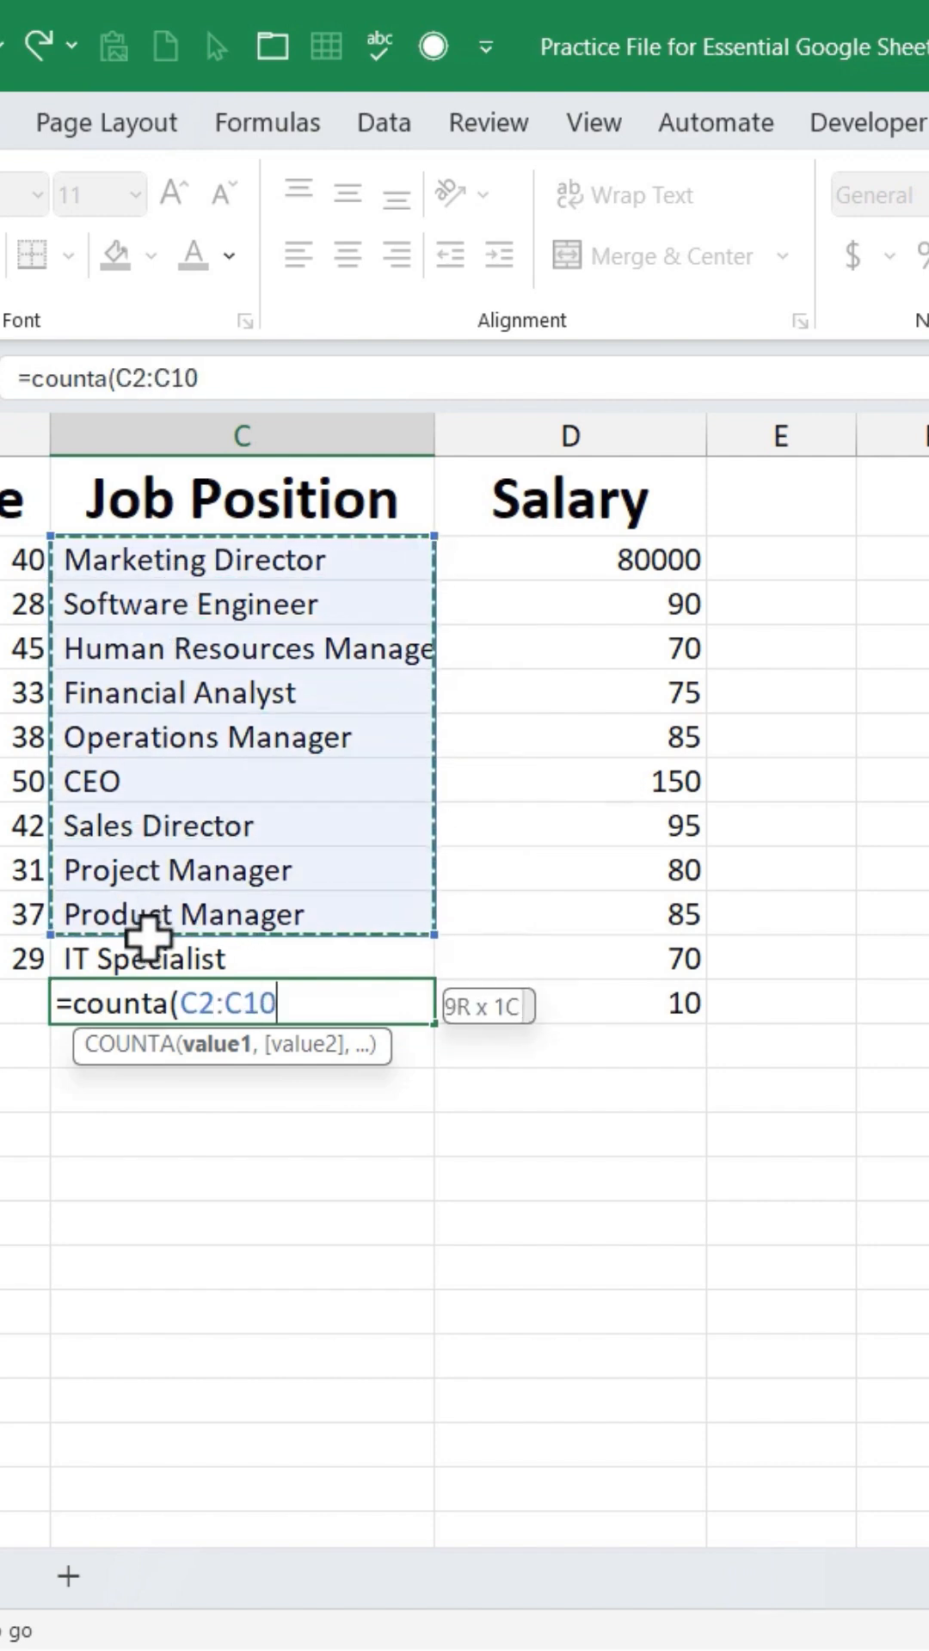
key("enter")
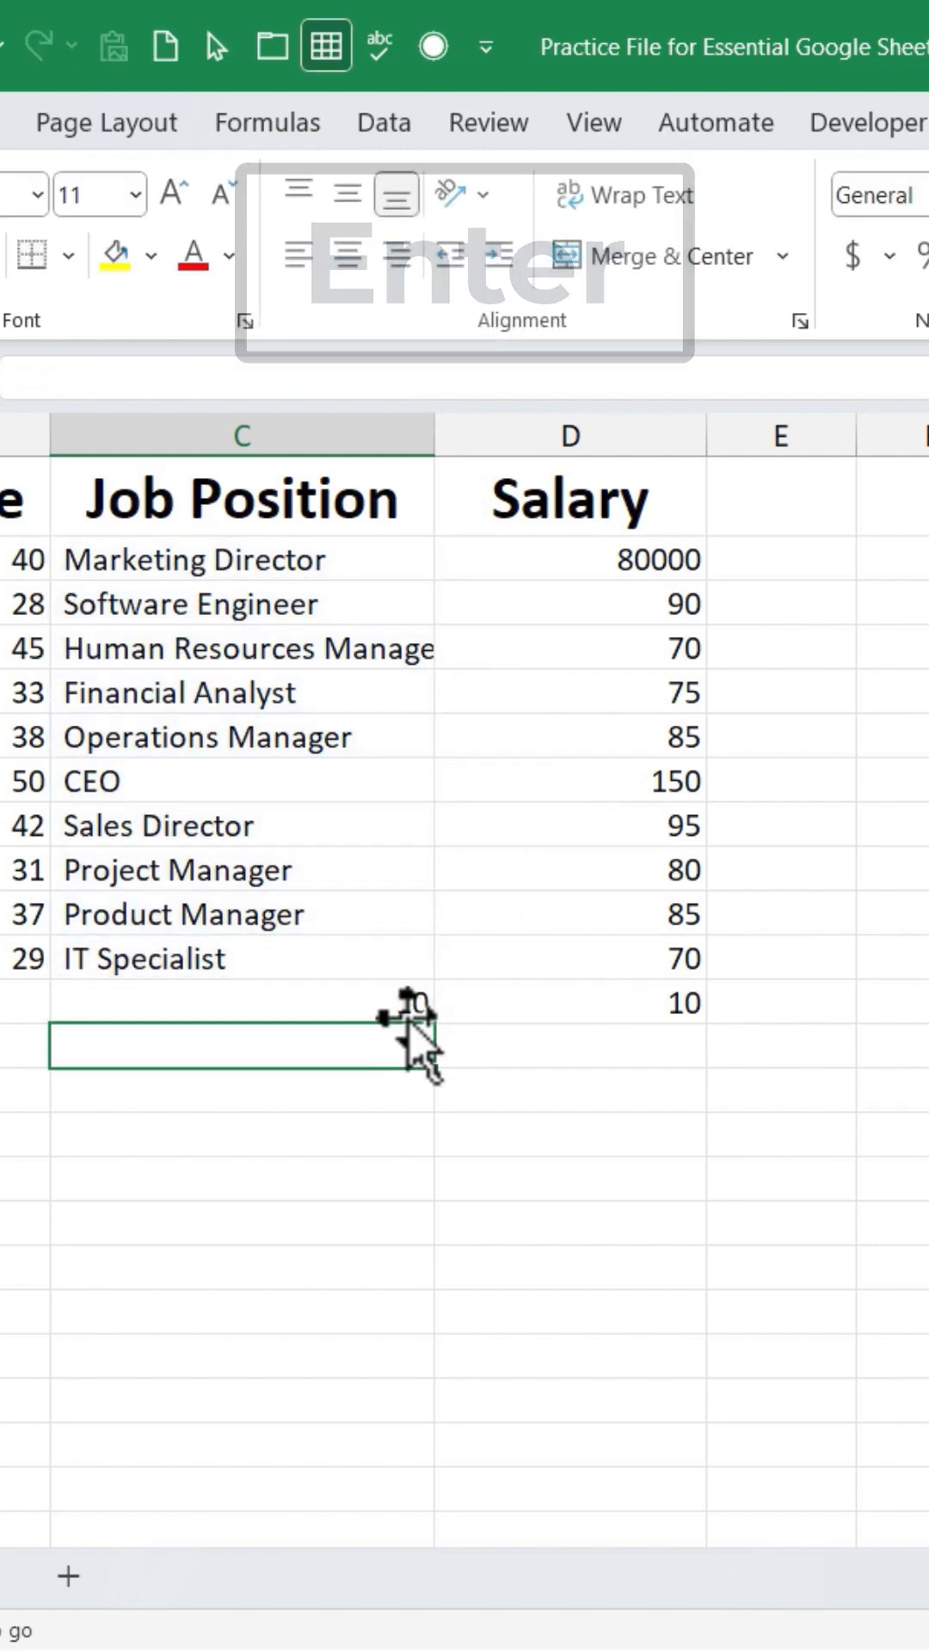
key("enter")
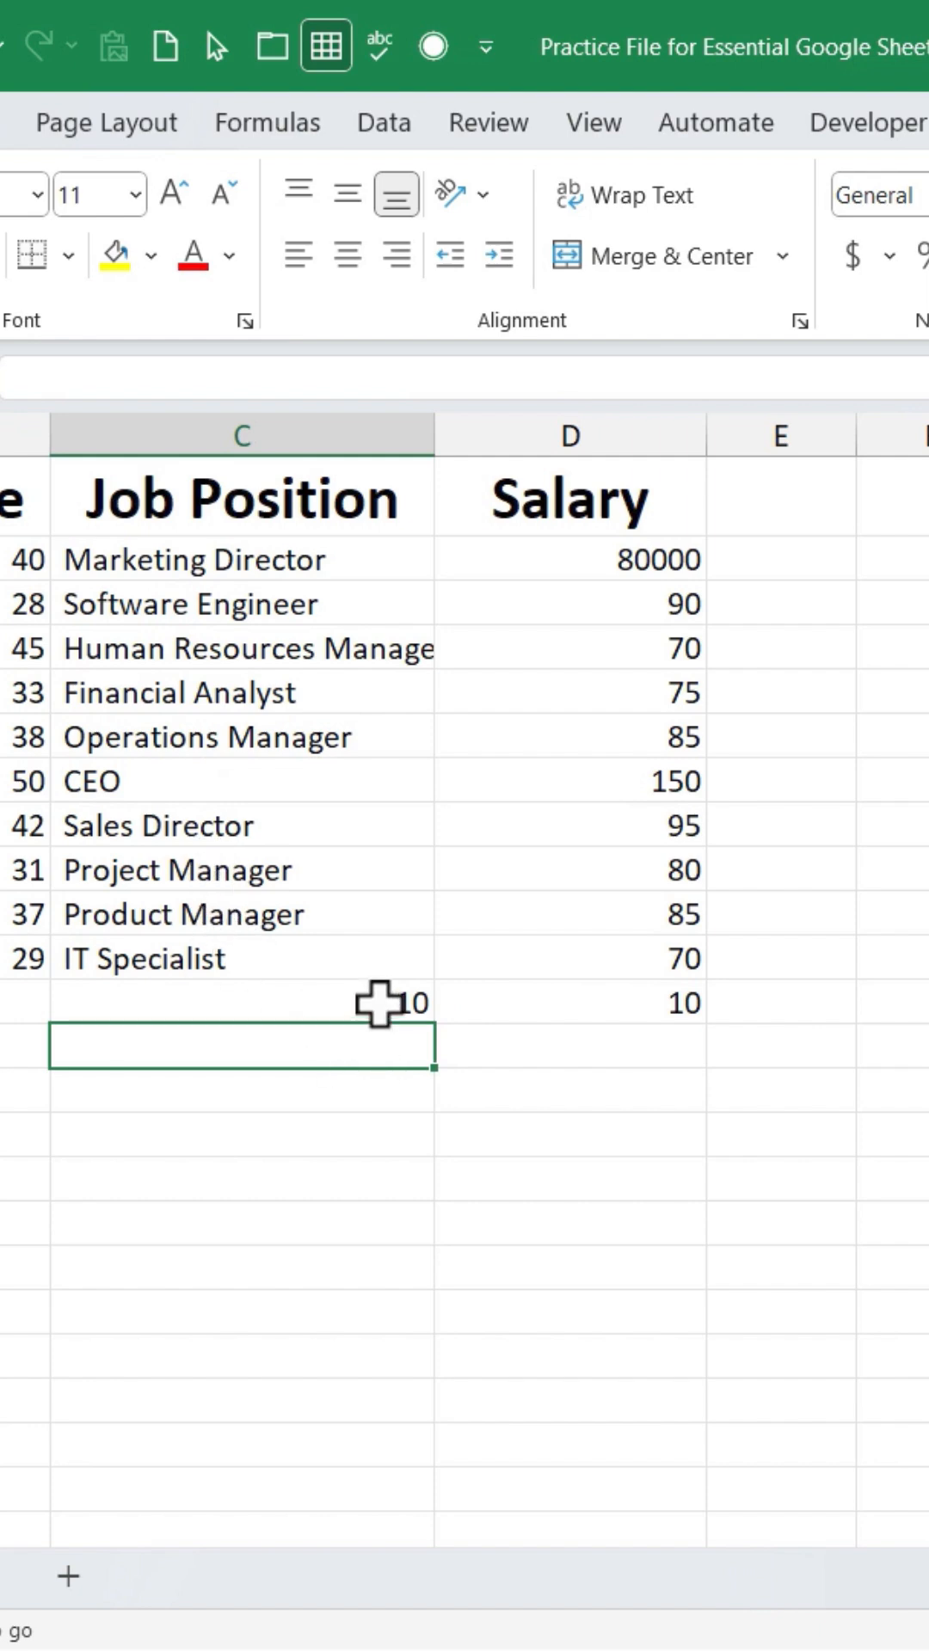
- Overwrite the Human Resources Manager cell and re-enter =COUNTA(C2:C11) below Job Position
left_click(243, 648)
type("90")
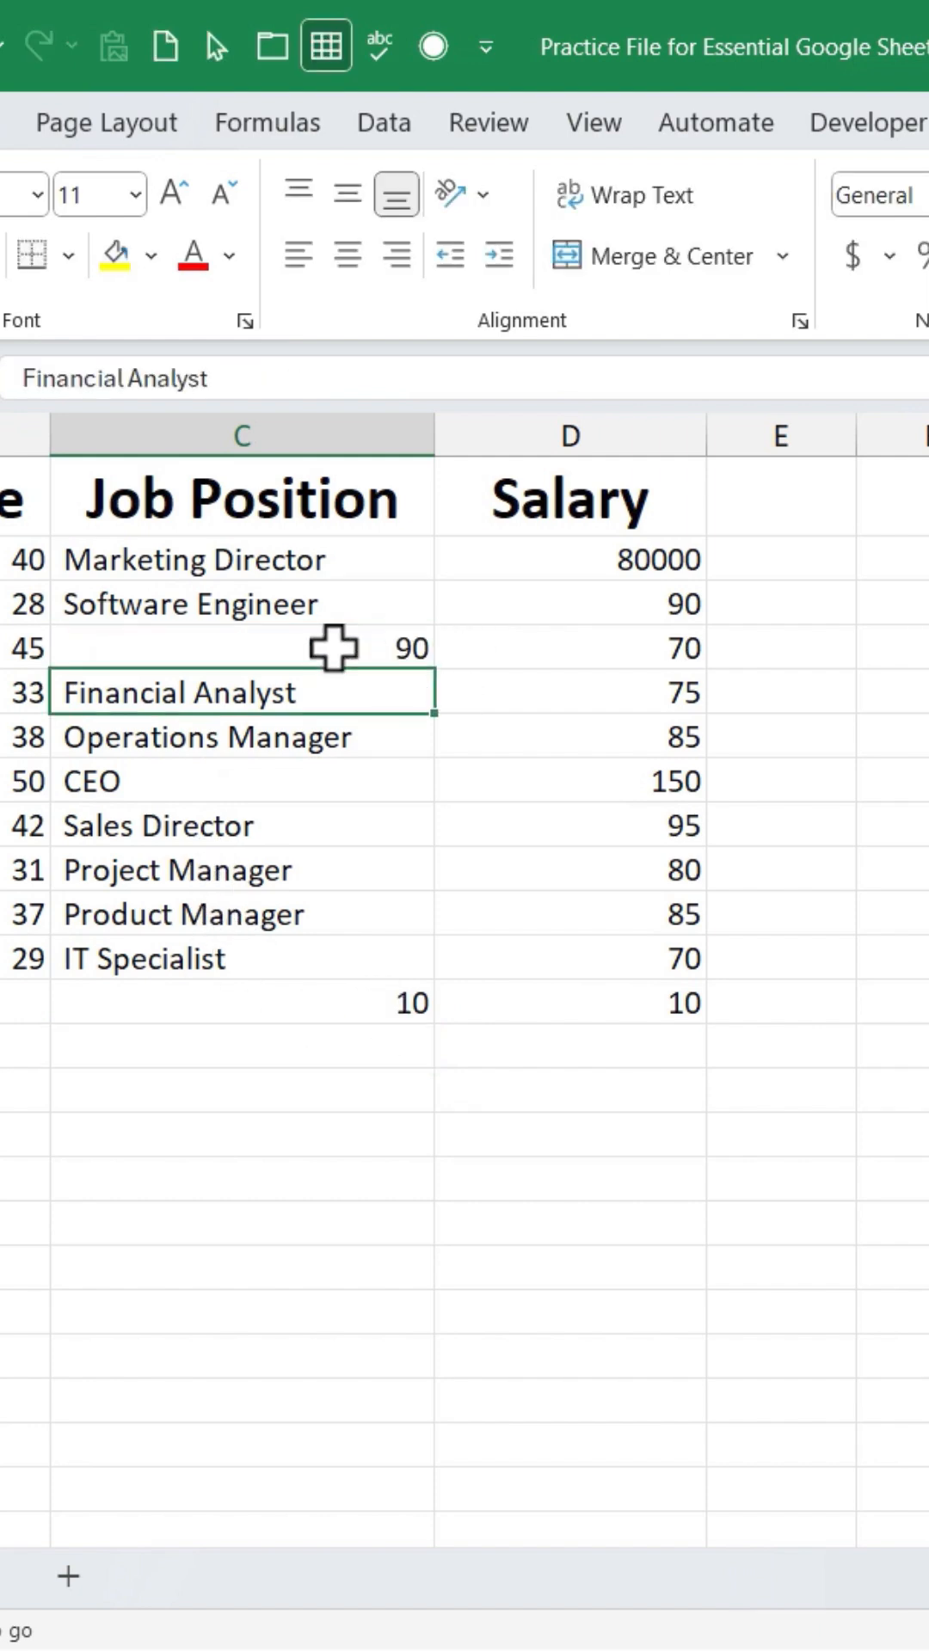
type("=COUNTA(C2:C11)")
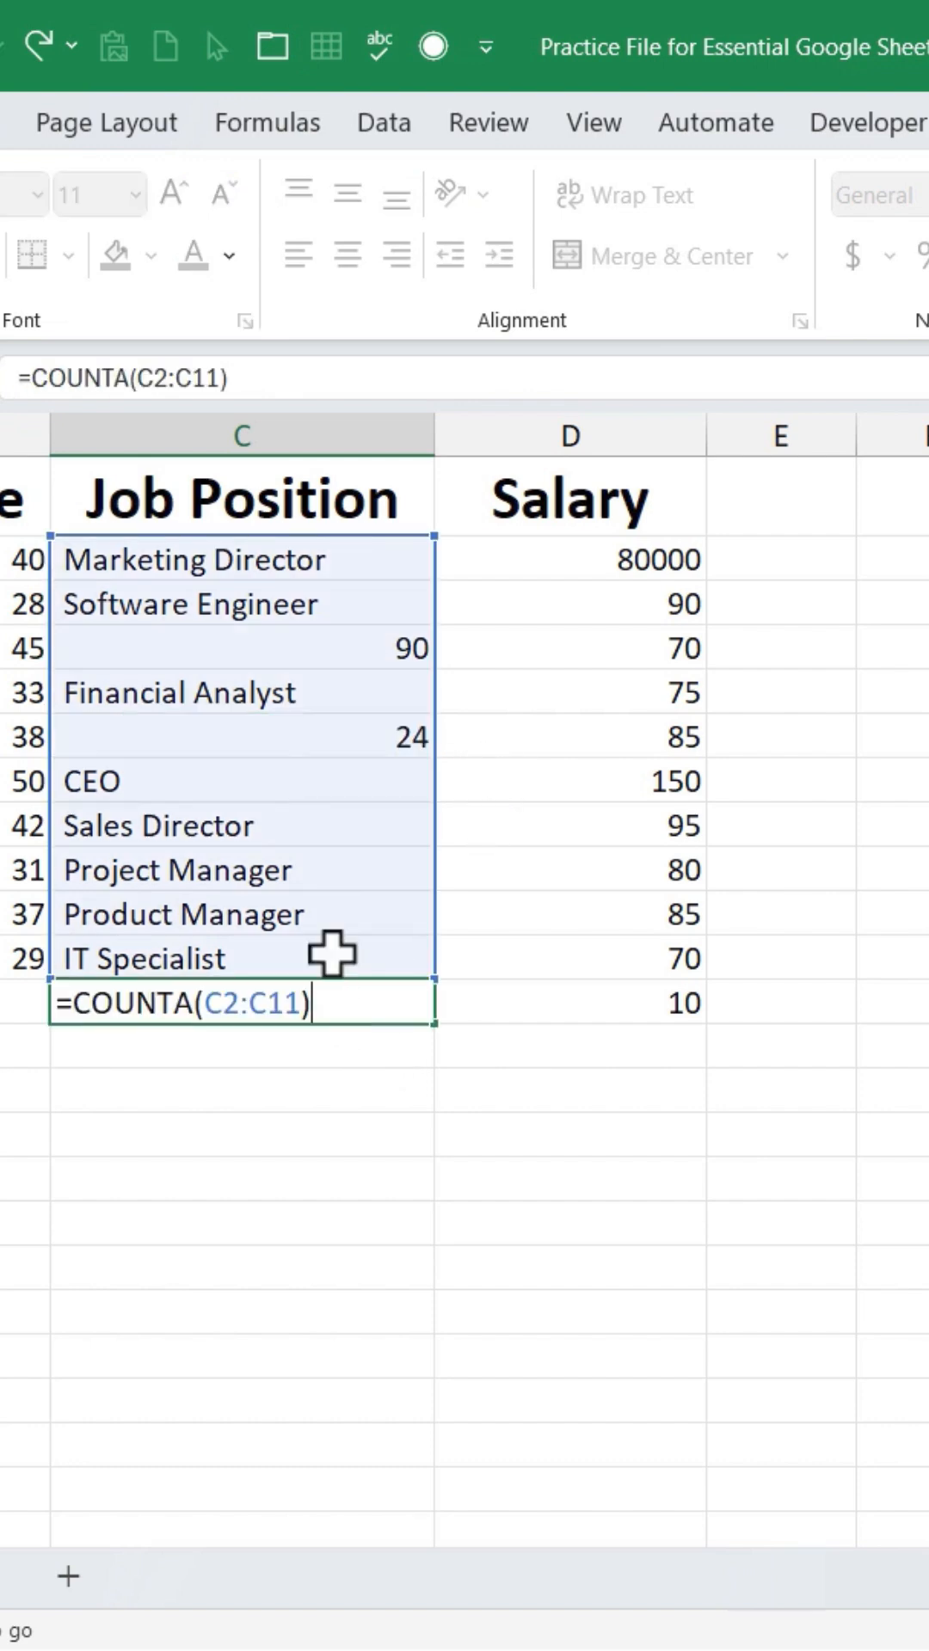
mouse_move(259, 769)
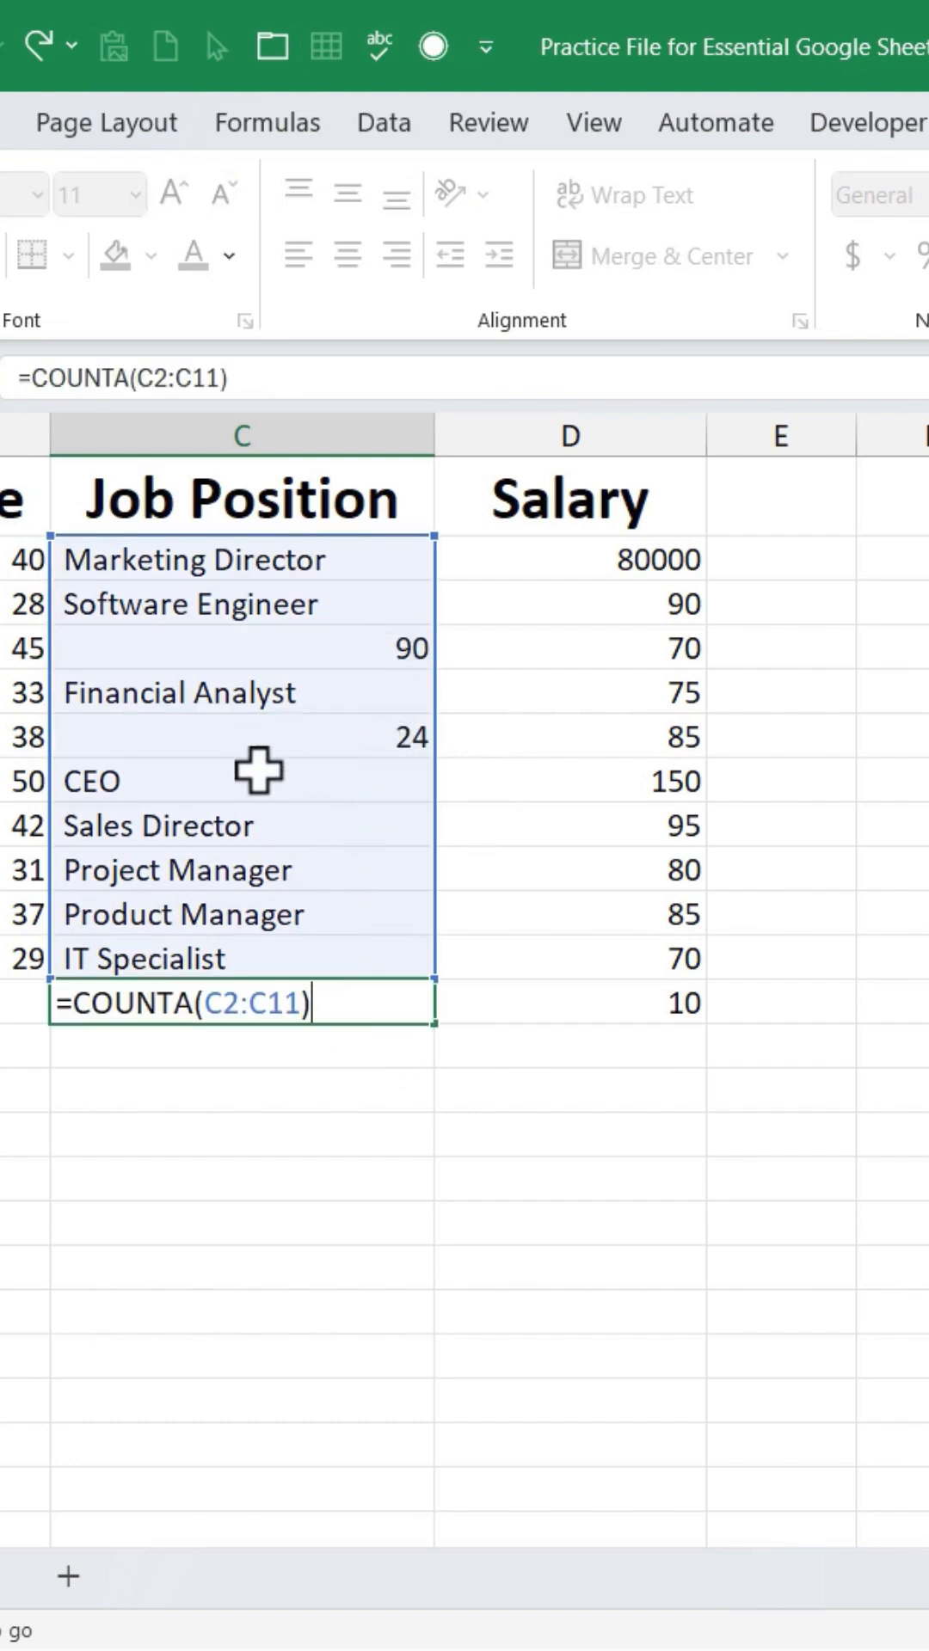